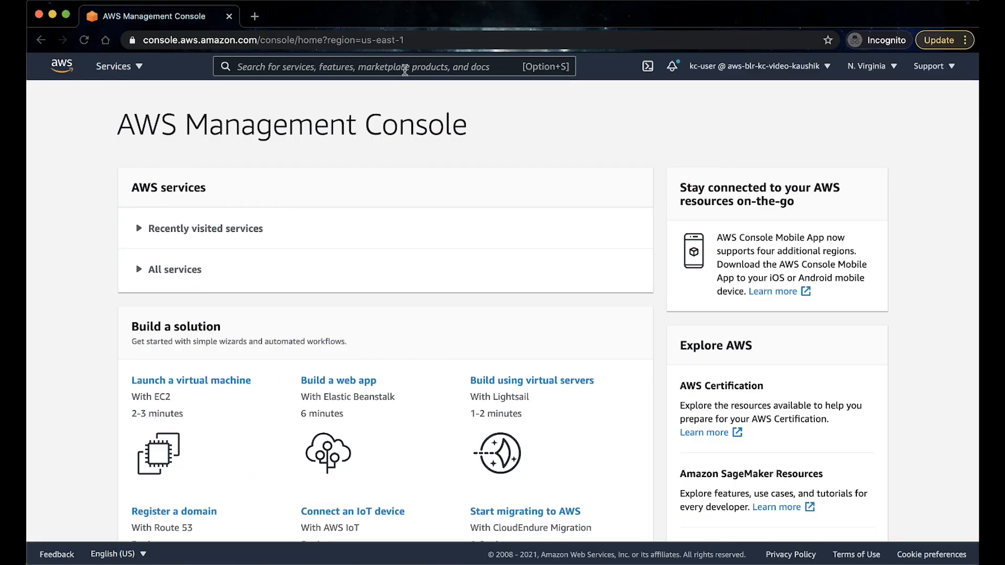
Find Elastic Beanstalk and copy the environment name Sampleapp-env from its dashboard.
type("ela")
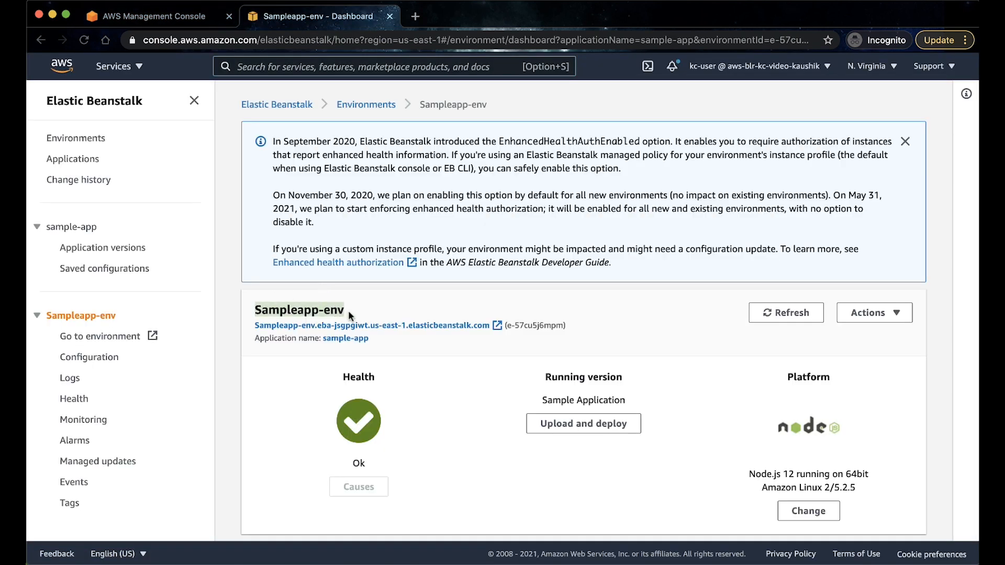
right_click(299, 310)
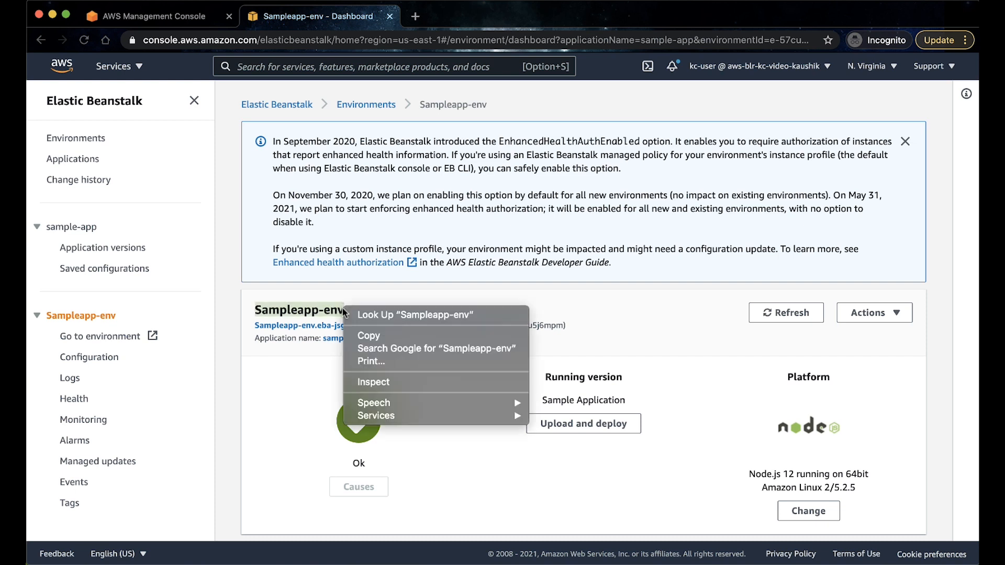
left_click(366, 333)
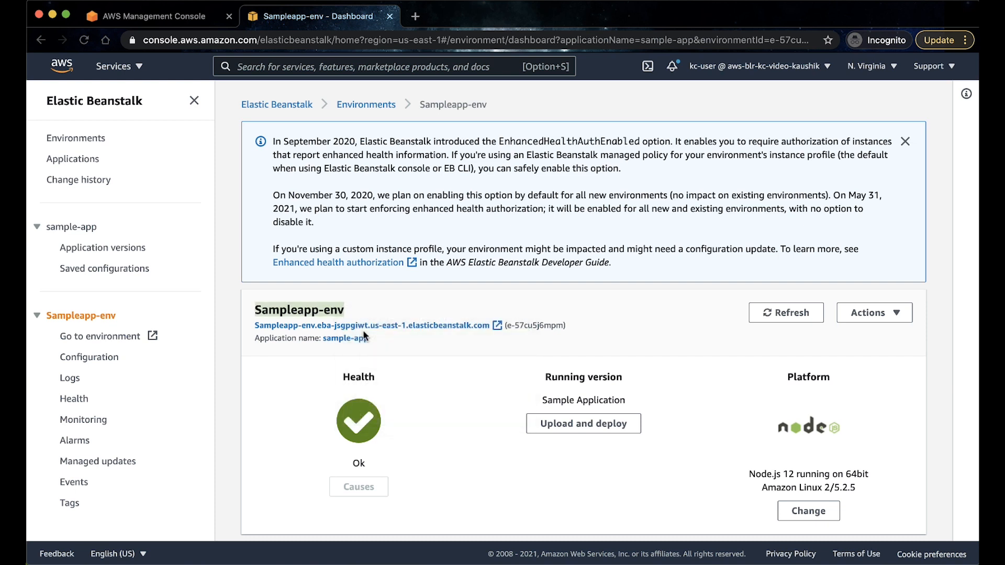
mouse_move(376, 97)
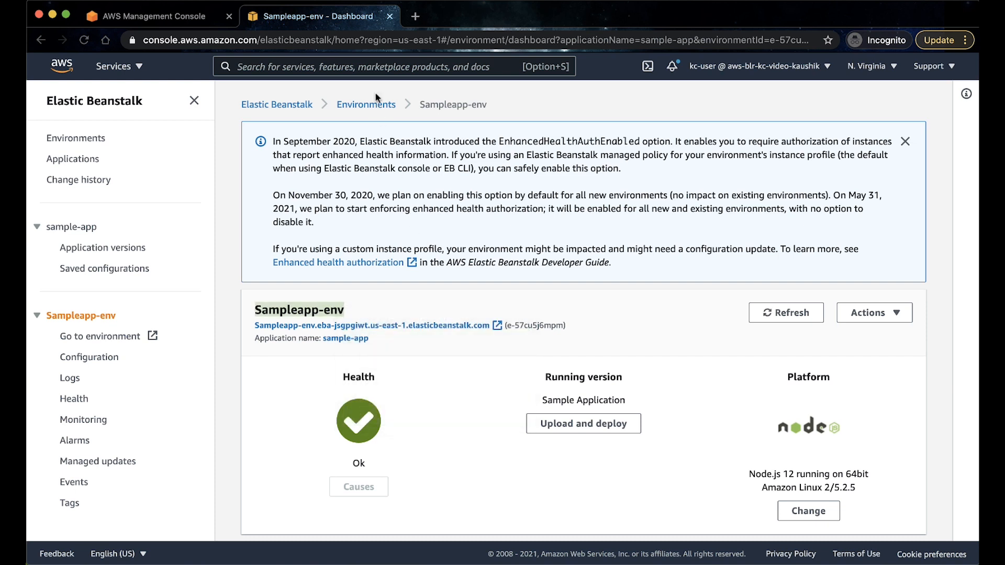
List running EC2 instances filtered to Sampleapp-env and review its details down to the subnet.
type("EC2")
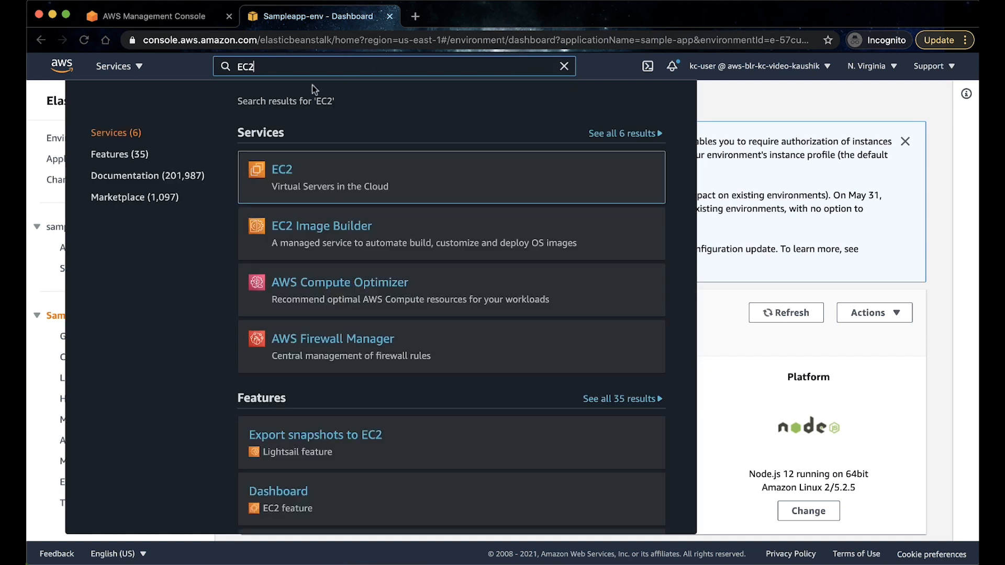
left_click(282, 170)
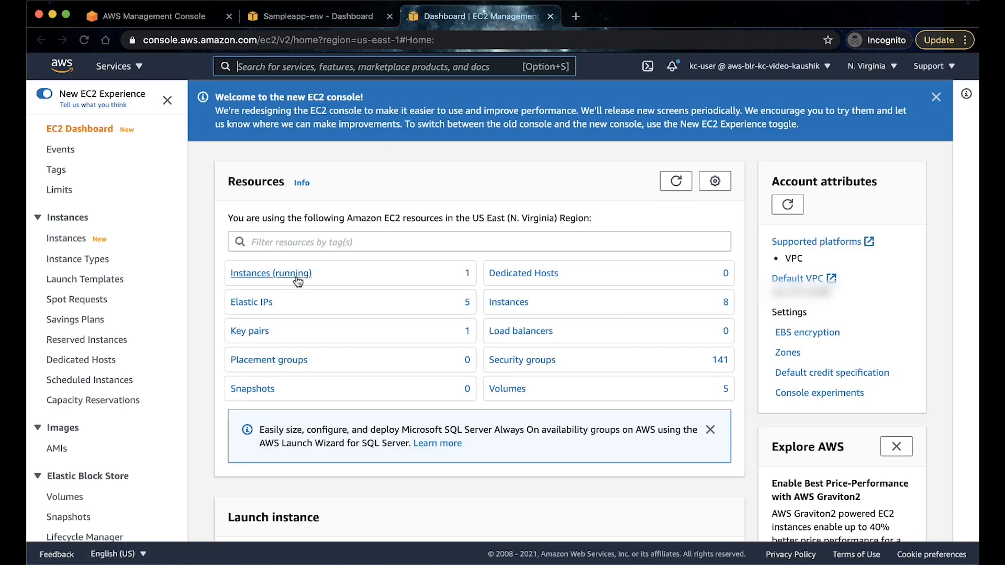
left_click(270, 273)
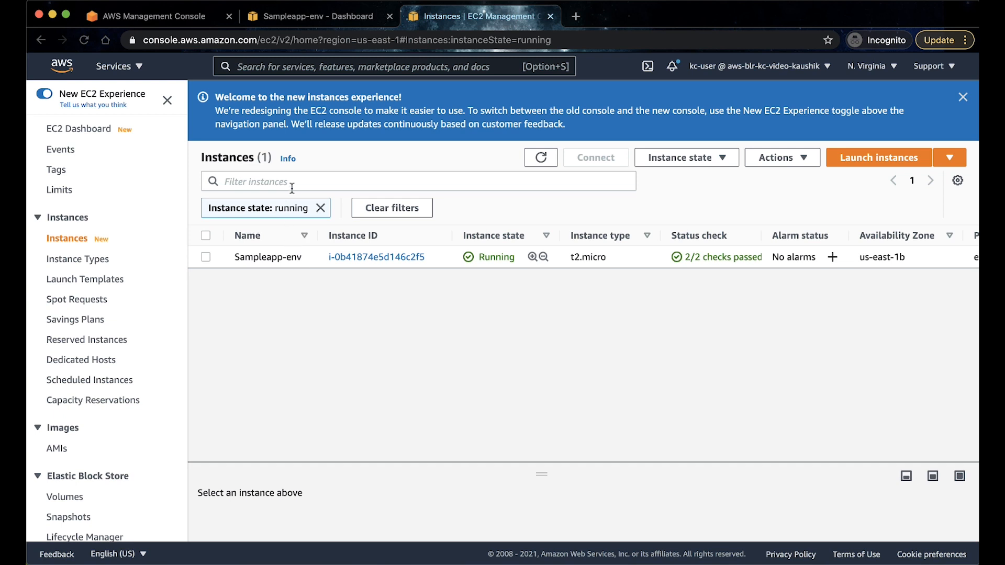
type("Sampleapp-env")
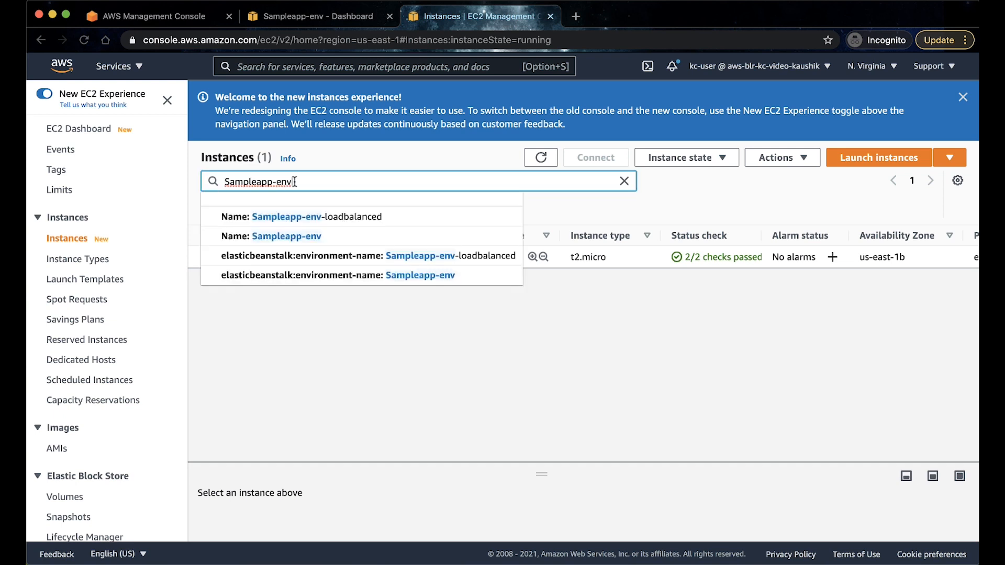
left_click(287, 235)
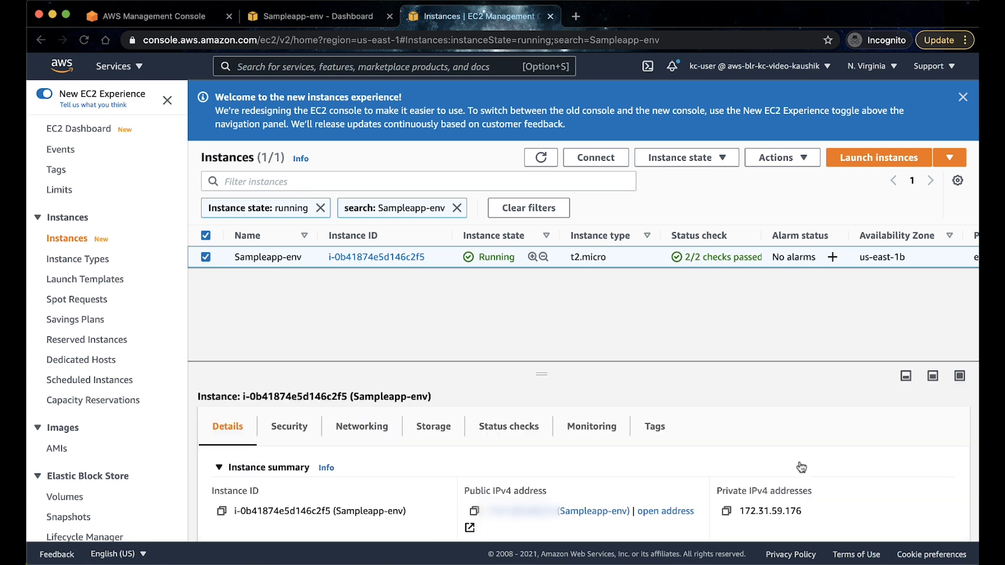
mouse_move(744, 395)
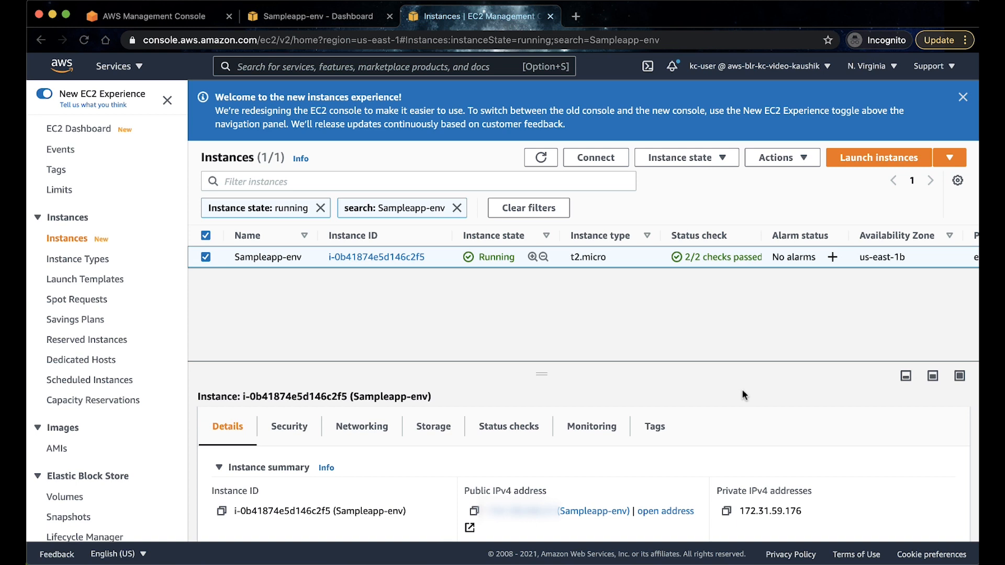
mouse_move(522, 254)
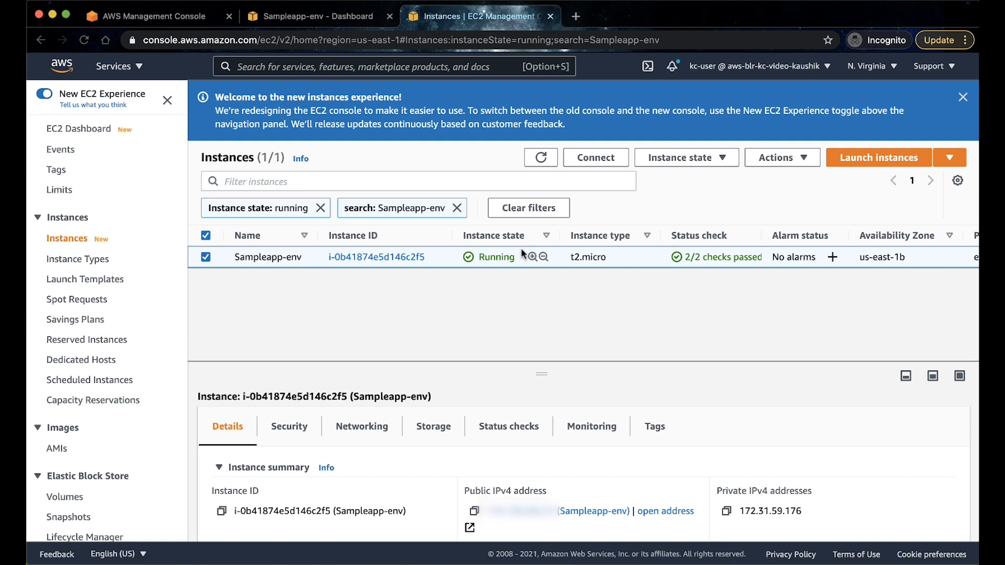
scroll("down", 3)
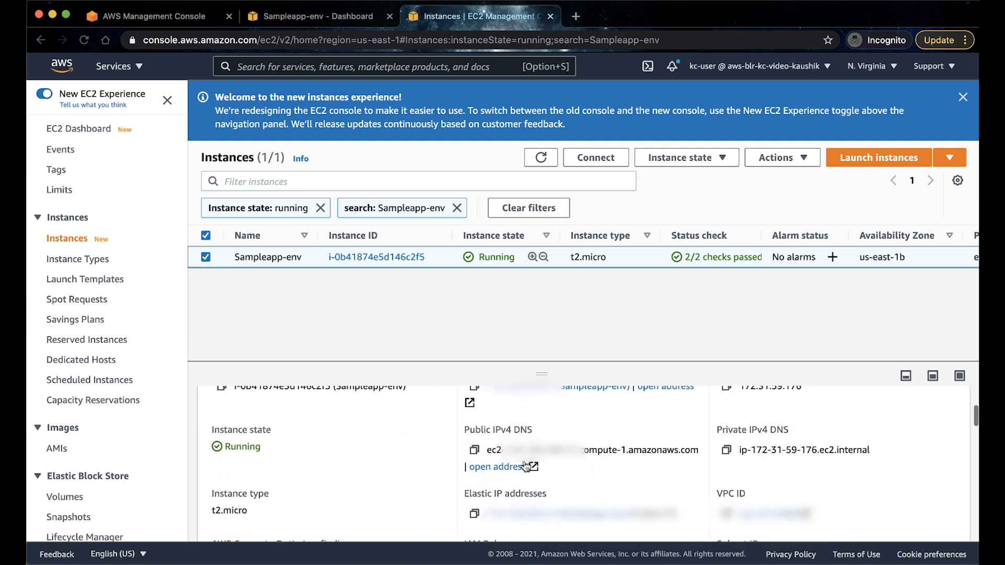
scroll("down", 3)
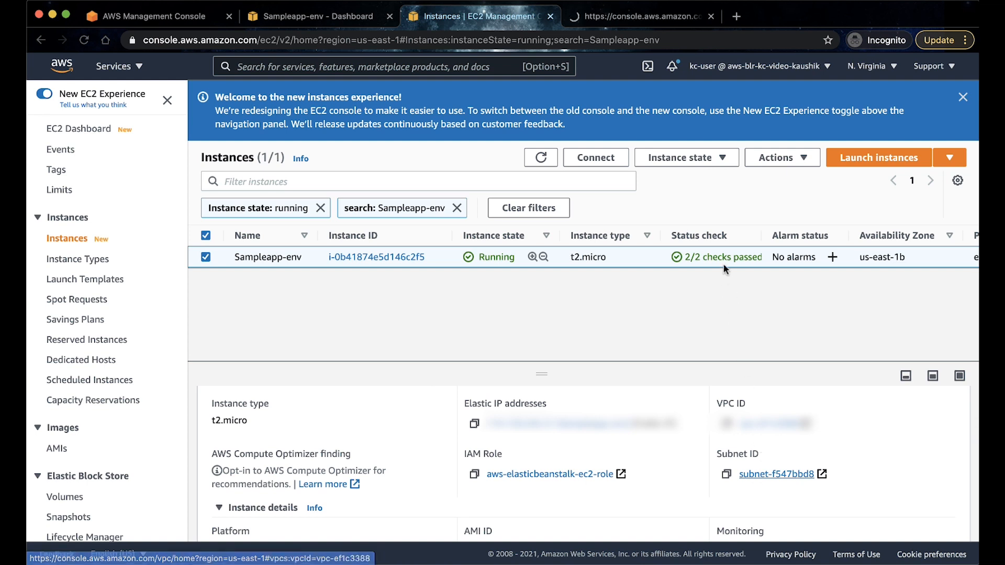
Follow the instance's subnet into the VPC console and view its route table rtb-1c139f7a.
left_click(776, 474)
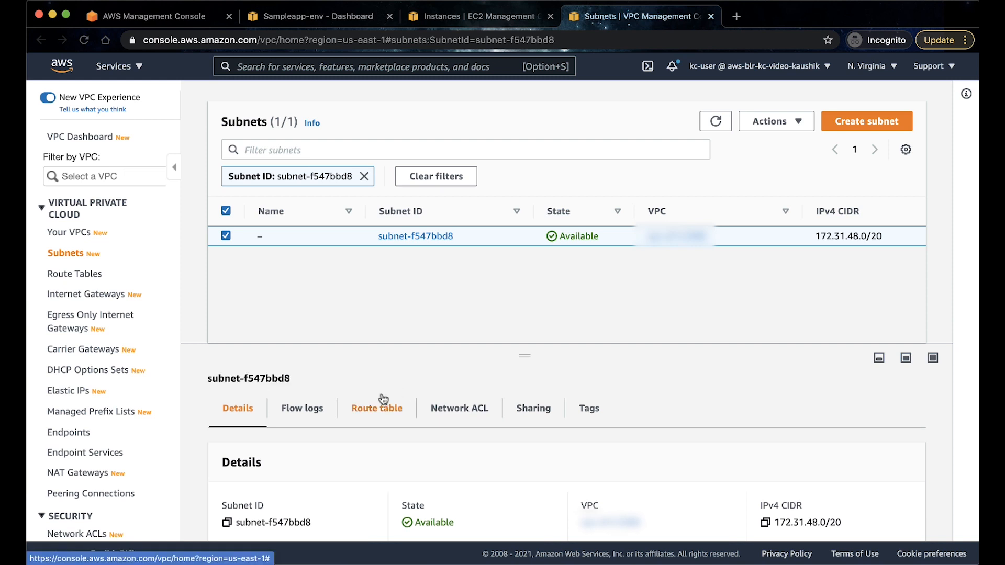
left_click(377, 408)
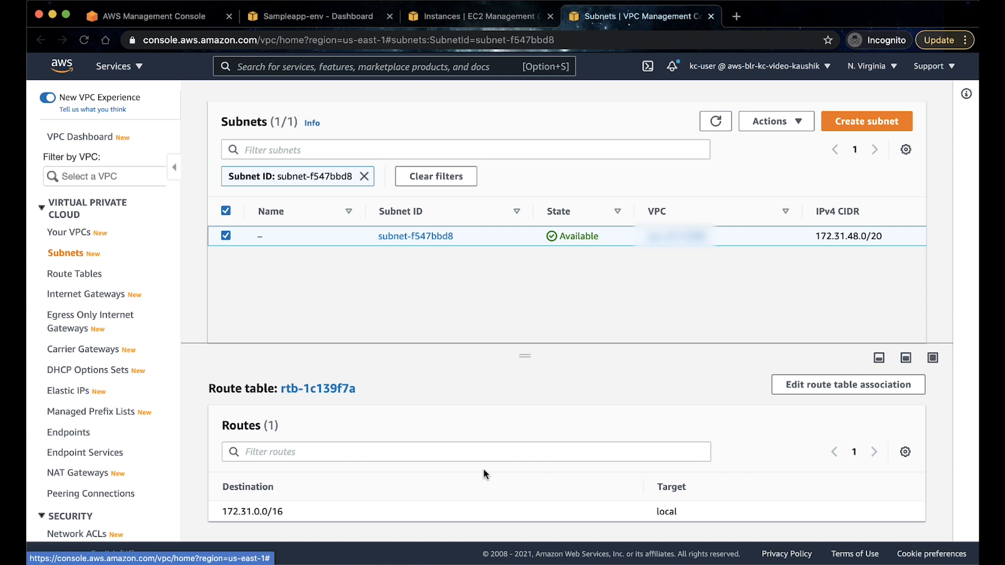
left_click(316, 389)
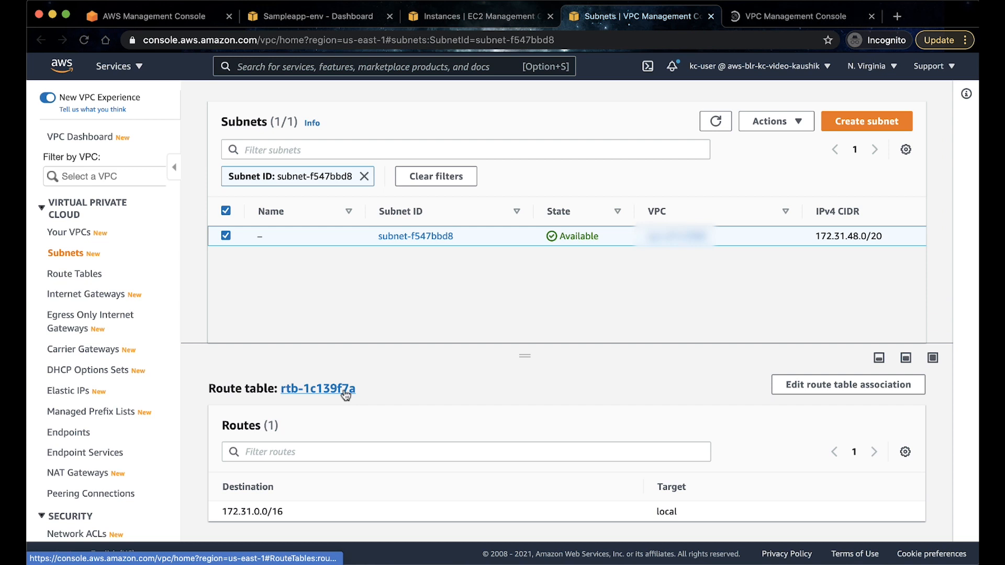
left_click(317, 389)
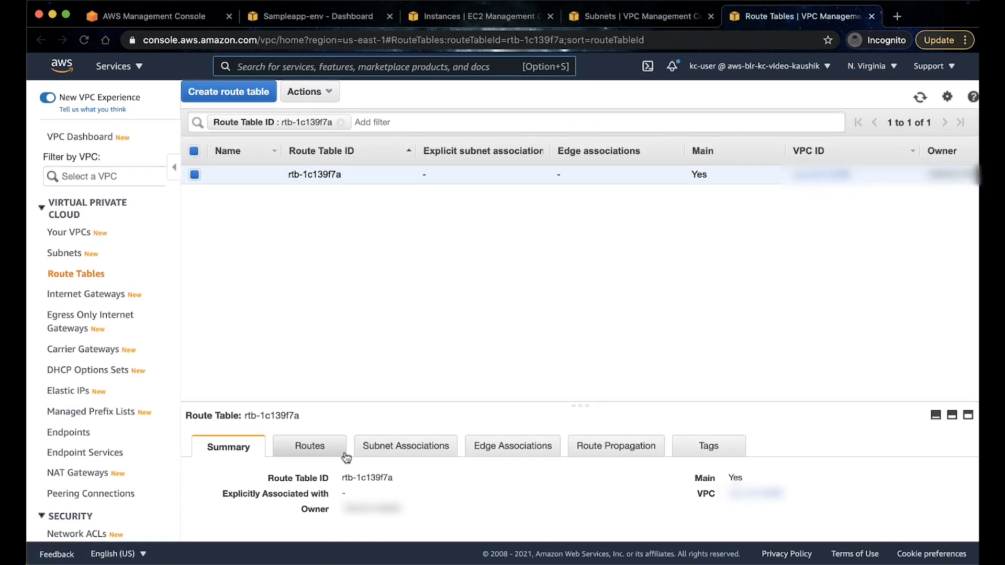
Add a 0.0.0.0/0 route targeting internet gateway igw-c415e8a3 to rtb-1c139f7a and save it.
left_click(309, 446)
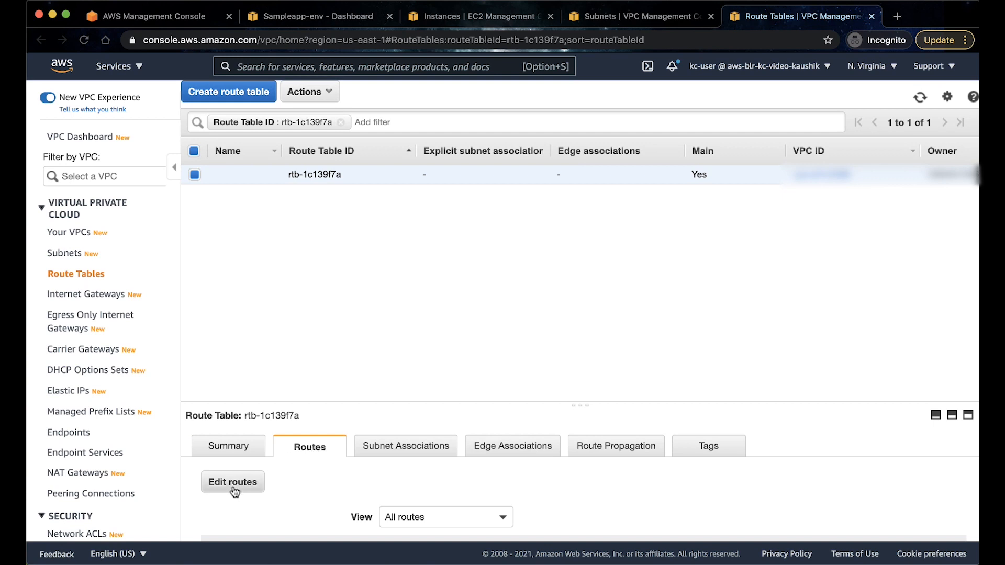
left_click(232, 481)
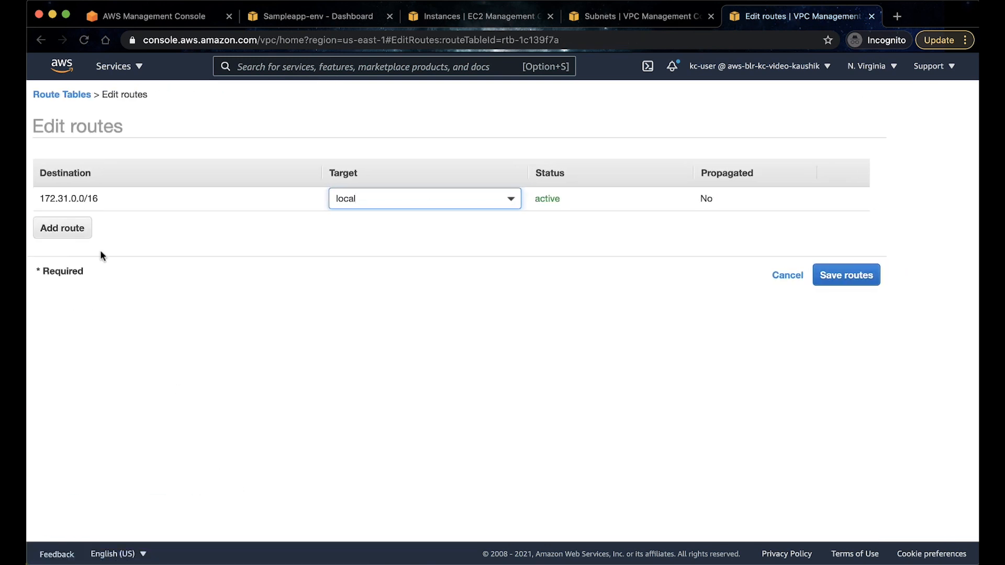
left_click(62, 227)
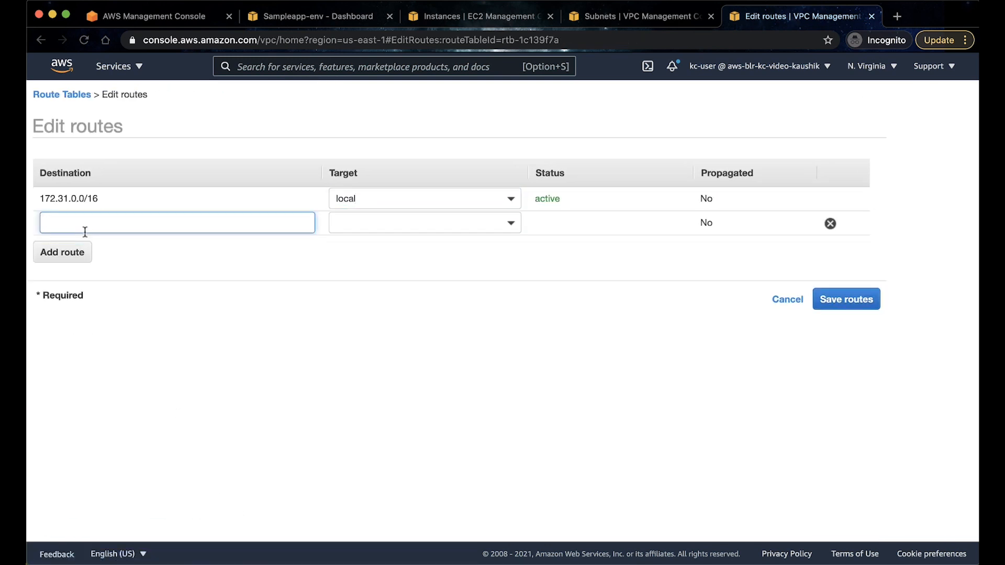
type("0.0.0.0/0")
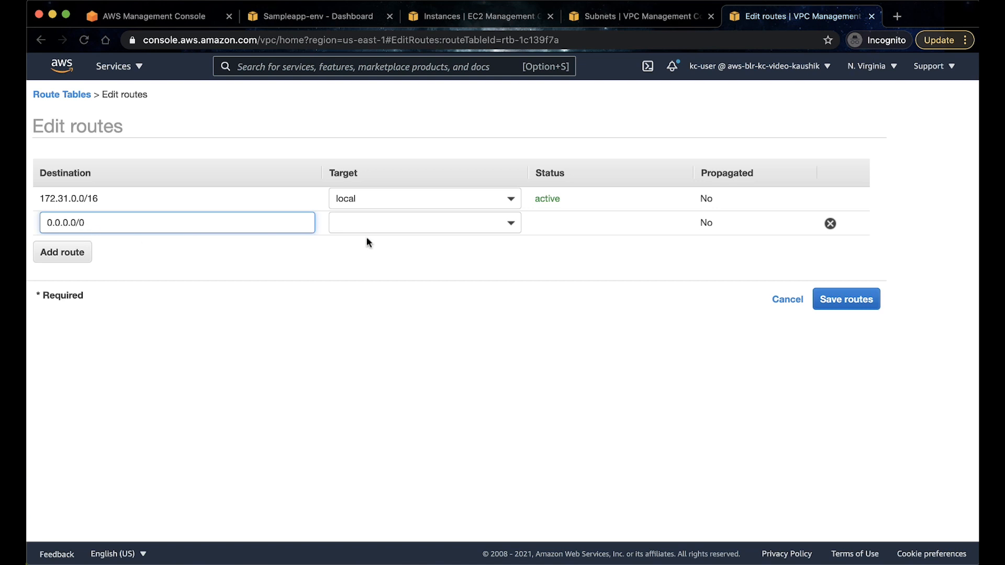
type("igw-c415e8a3")
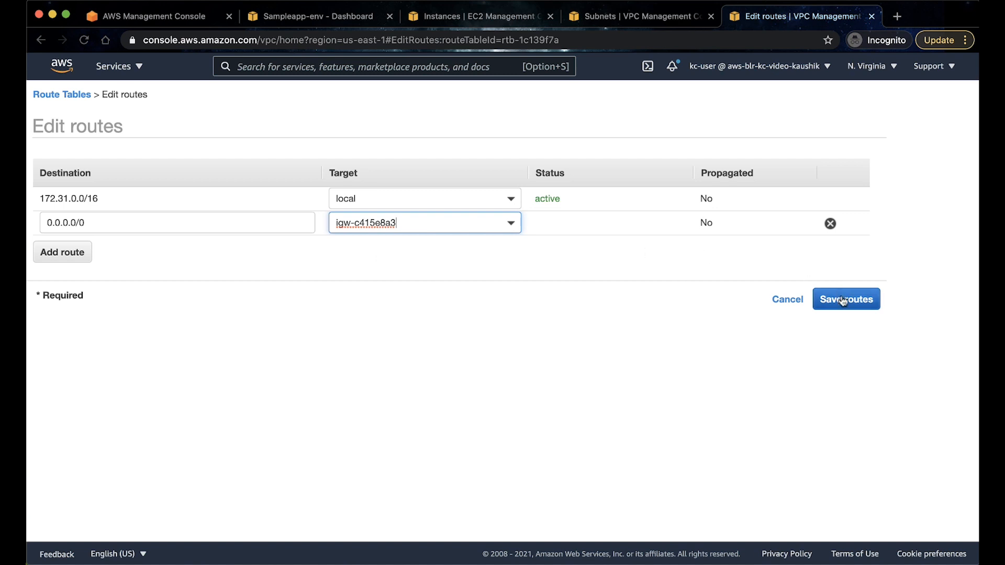
left_click(846, 298)
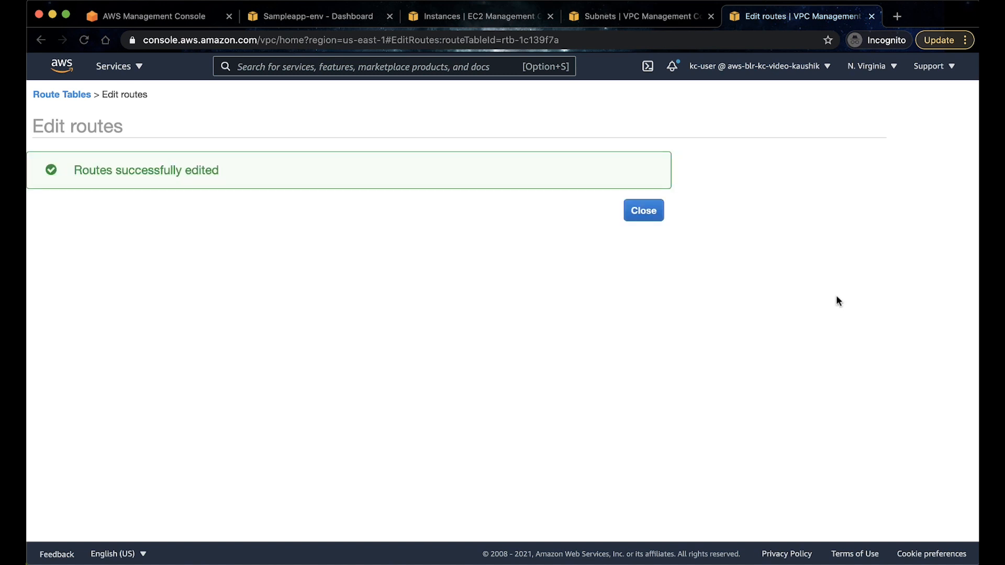
left_click(643, 210)
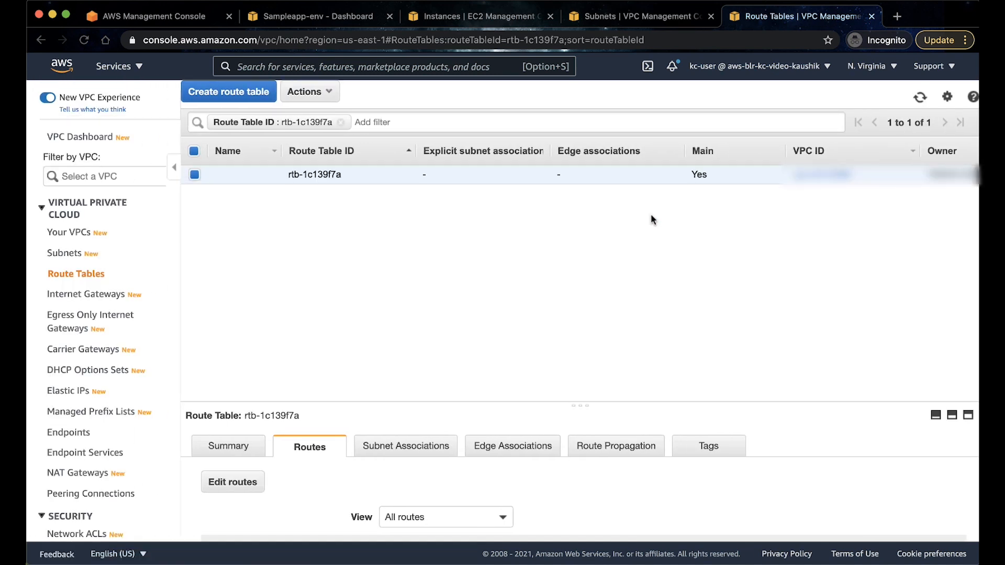
scroll("down", 3)
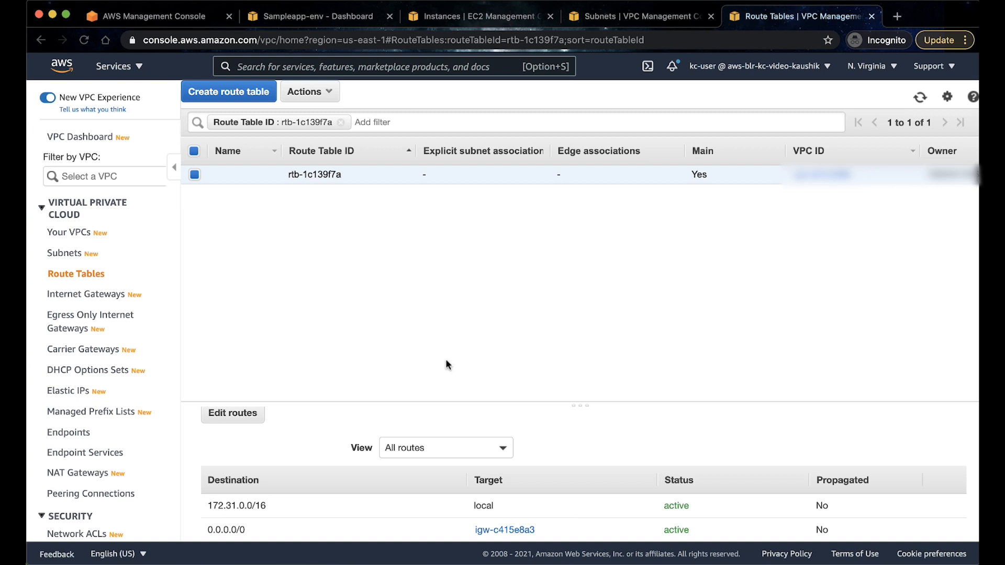
Return to the EC2 instance and view its security details.
left_click(479, 16)
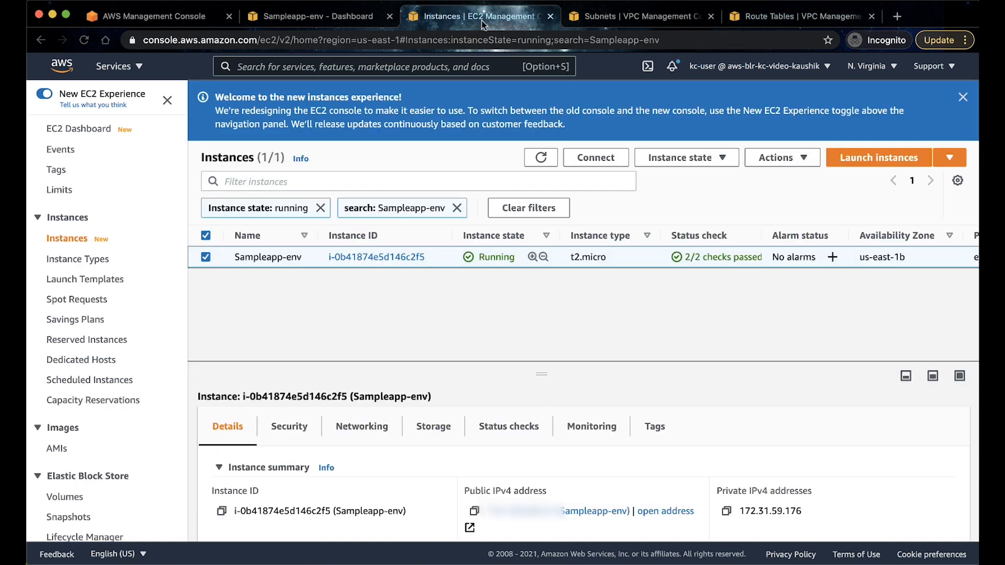
left_click(289, 427)
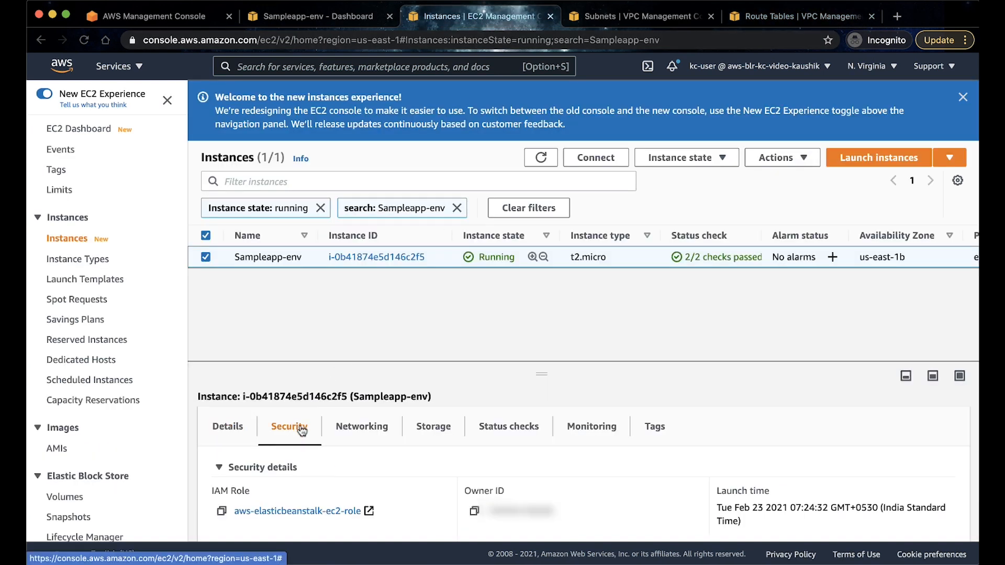
scroll("down", 3)
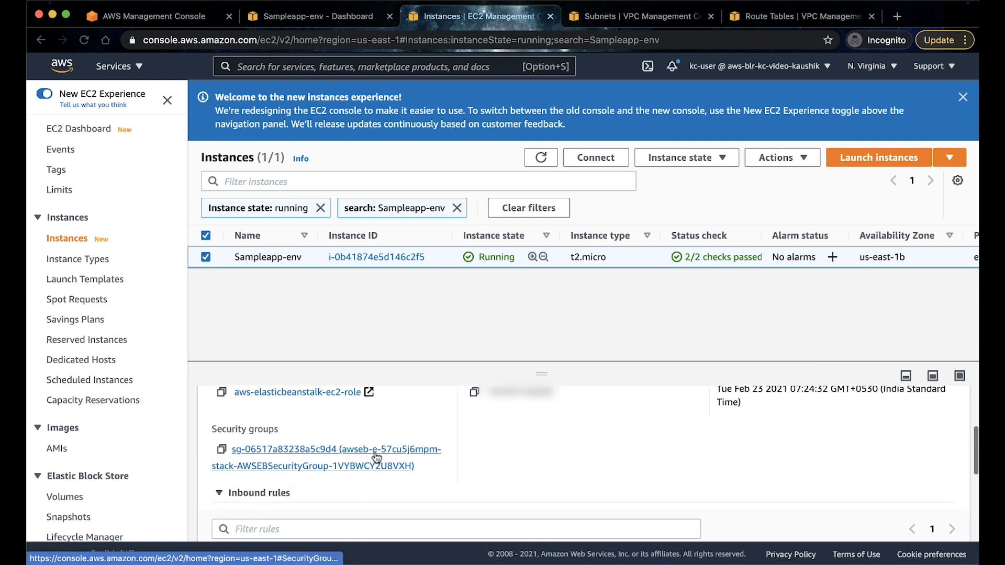
View the instance's security group sg-06517a83238a5c9d4, which has one HTTP port 80 rule.
left_click(328, 449)
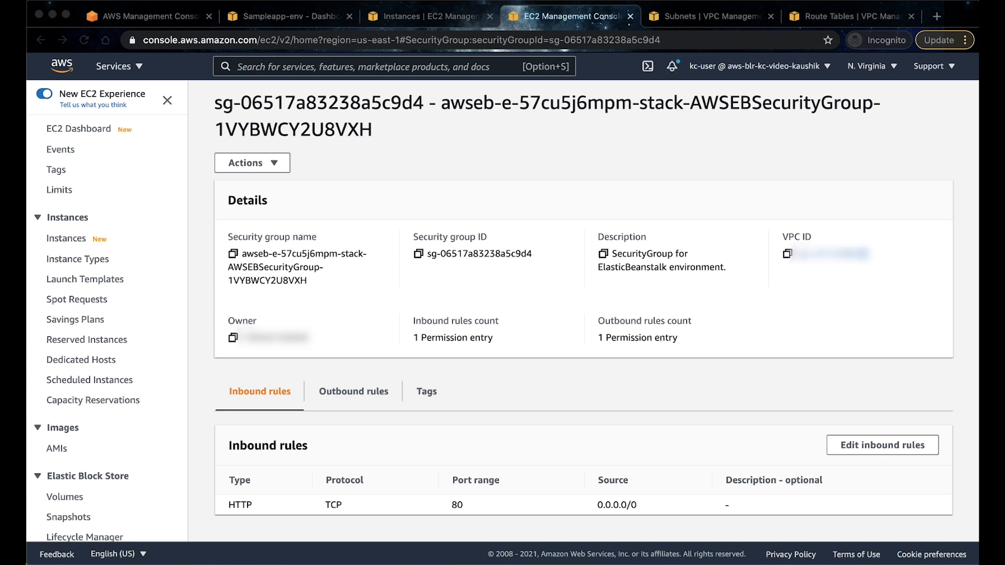
mouse_move(545, 552)
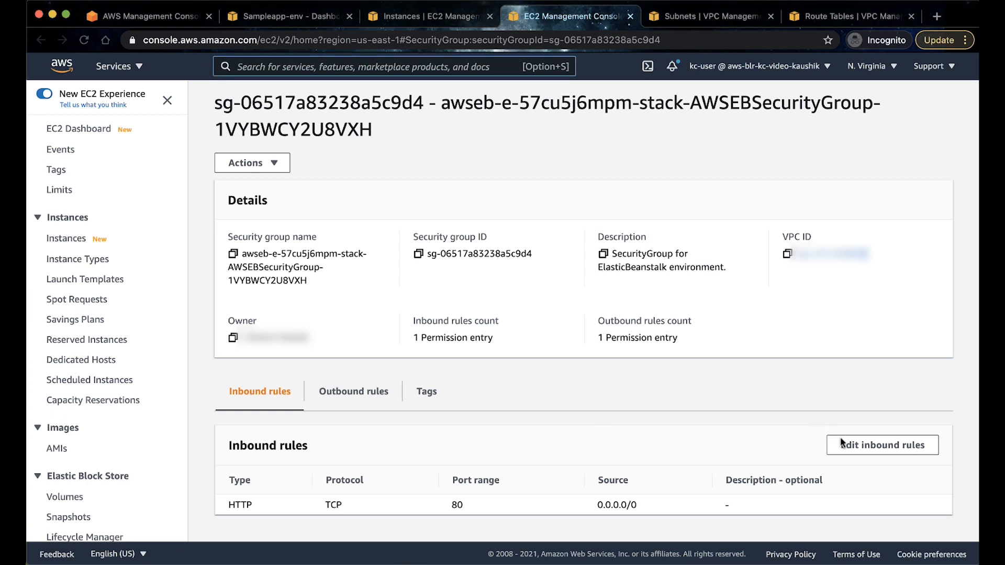
Add an inbound SSH port 22 rule sourced from My IP alongside HTTP and save the rules.
left_click(881, 445)
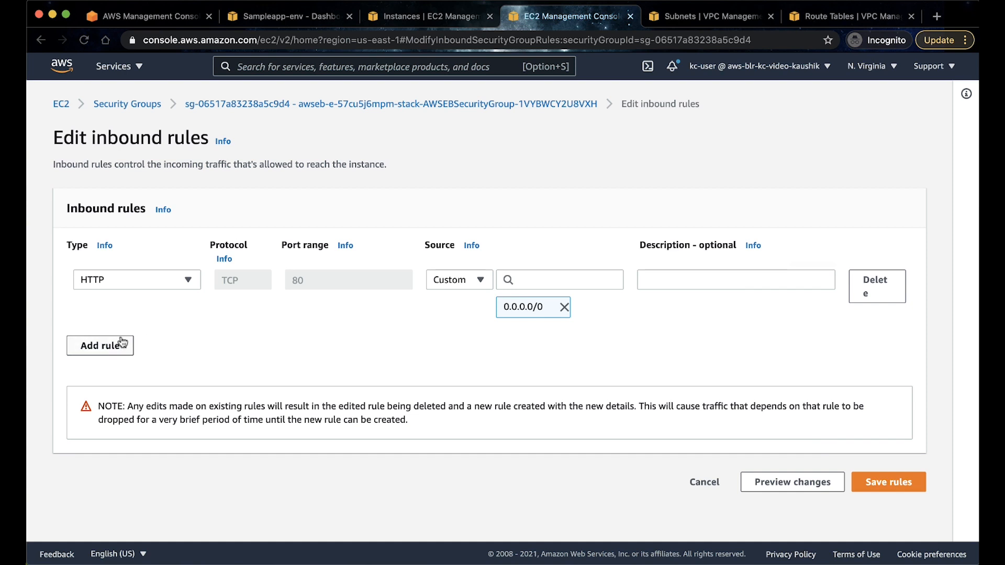
left_click(100, 344)
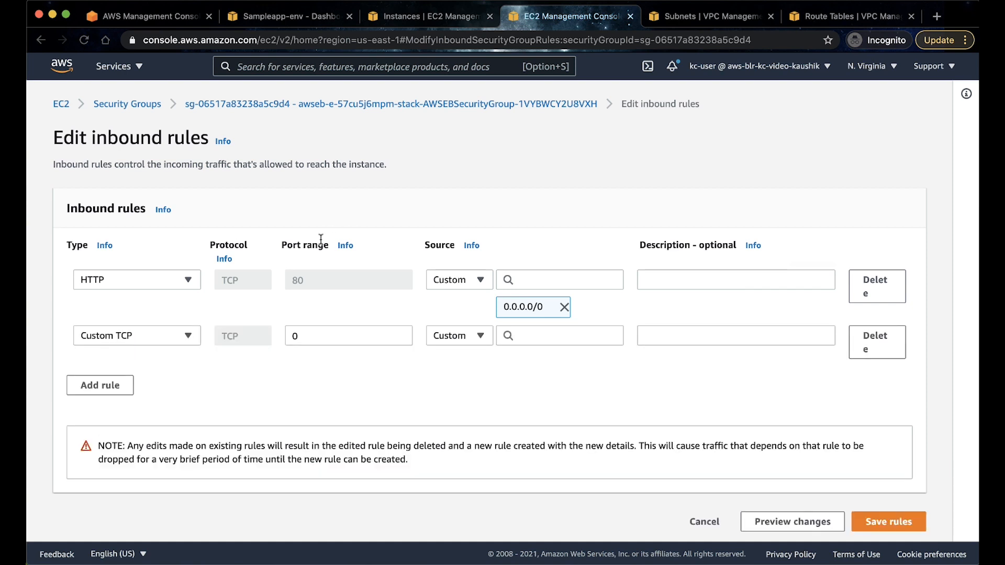
type("s")
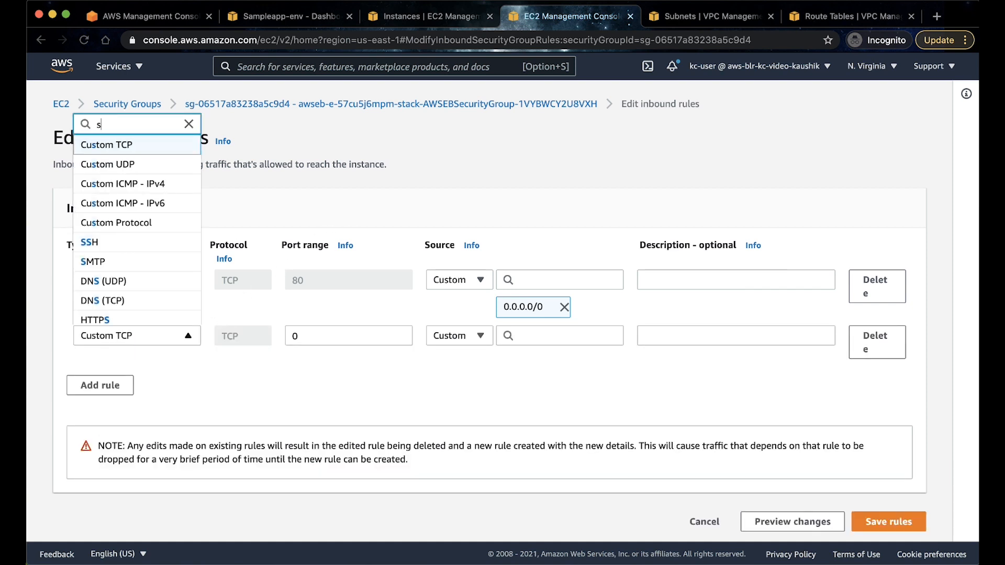
type("sh")
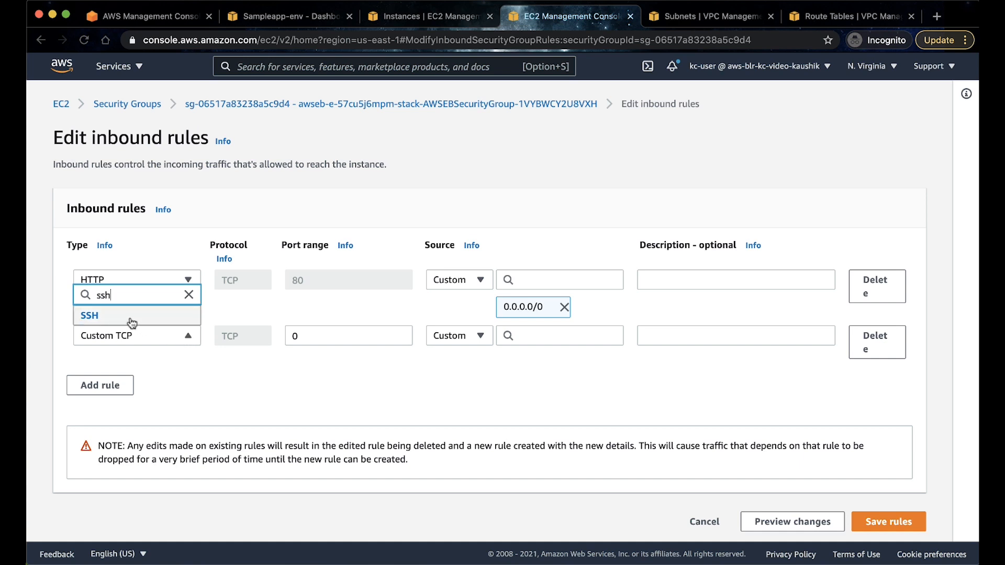
left_click(459, 335)
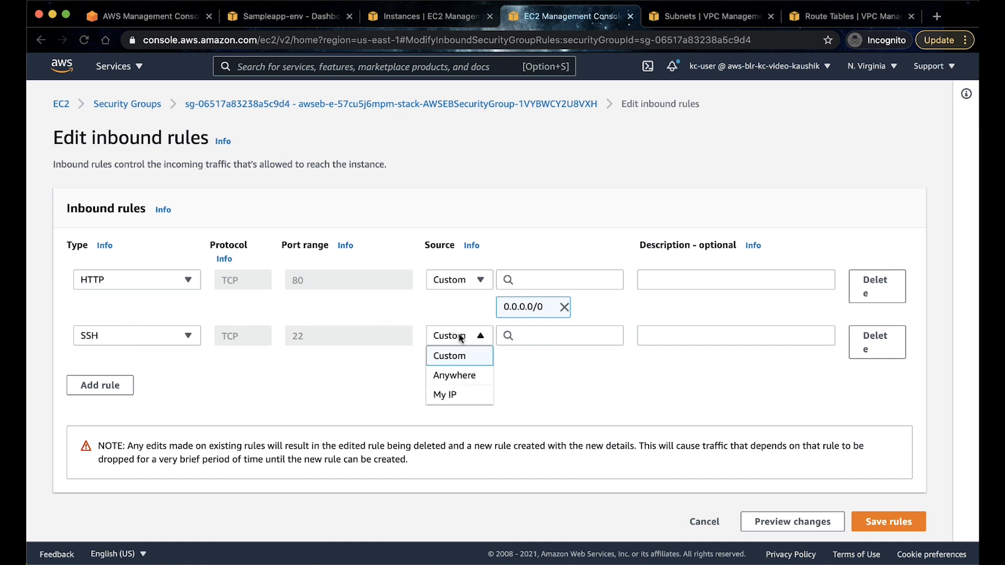
mouse_move(458, 395)
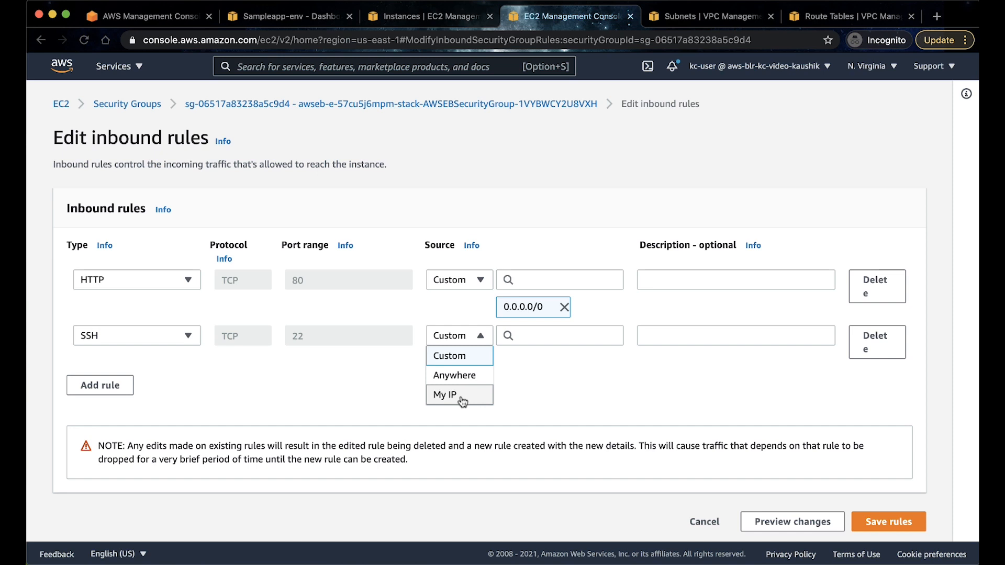
left_click(452, 395)
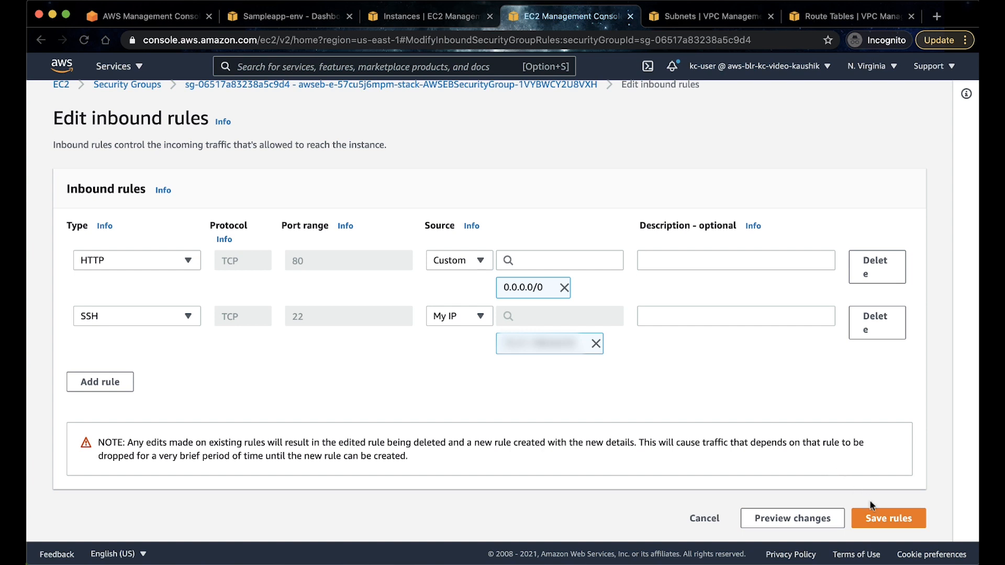
left_click(888, 518)
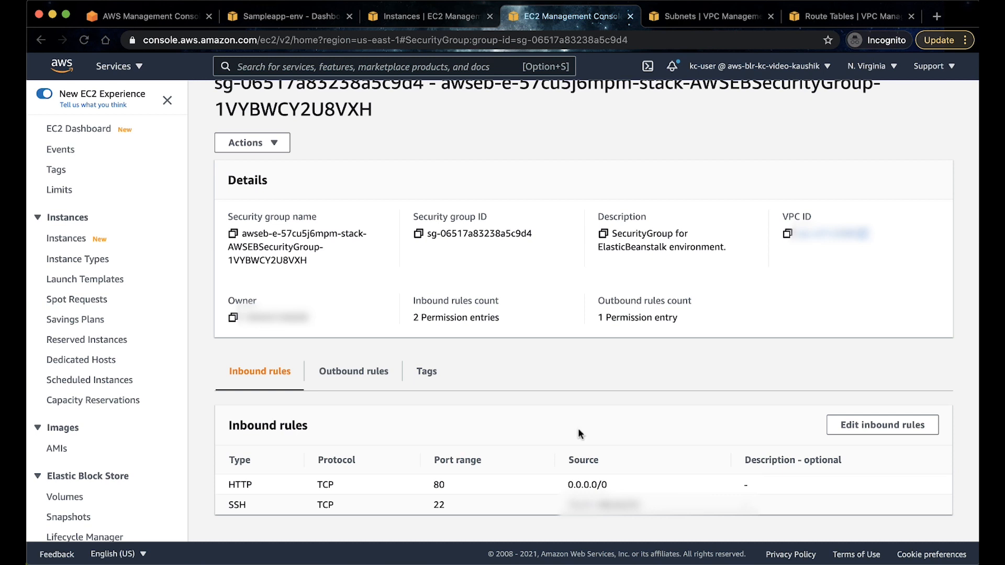
mouse_move(453, 139)
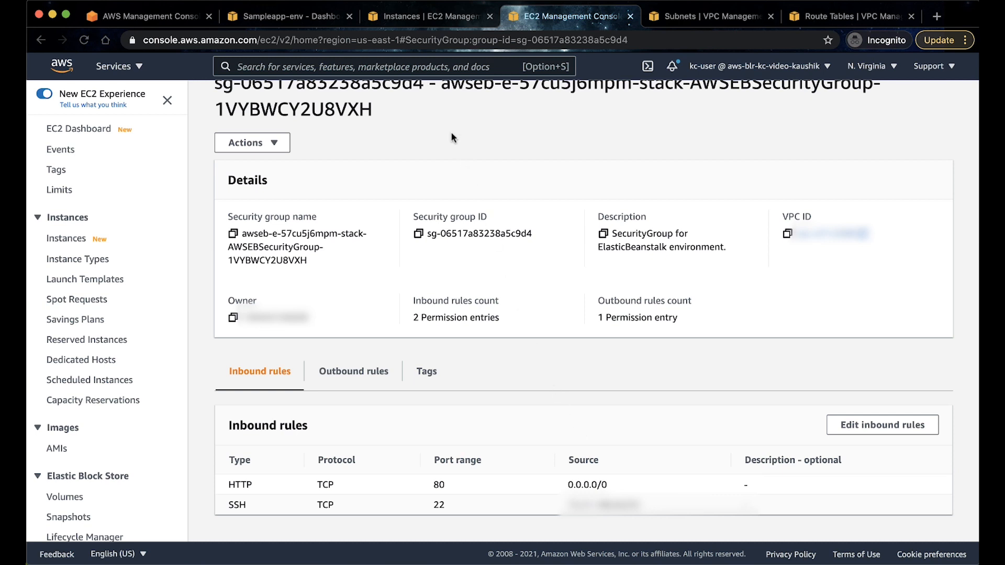
Copy the instance's public IPv4 address, note key pair nvirg, and return to the Beanstalk environments list.
left_click(428, 16)
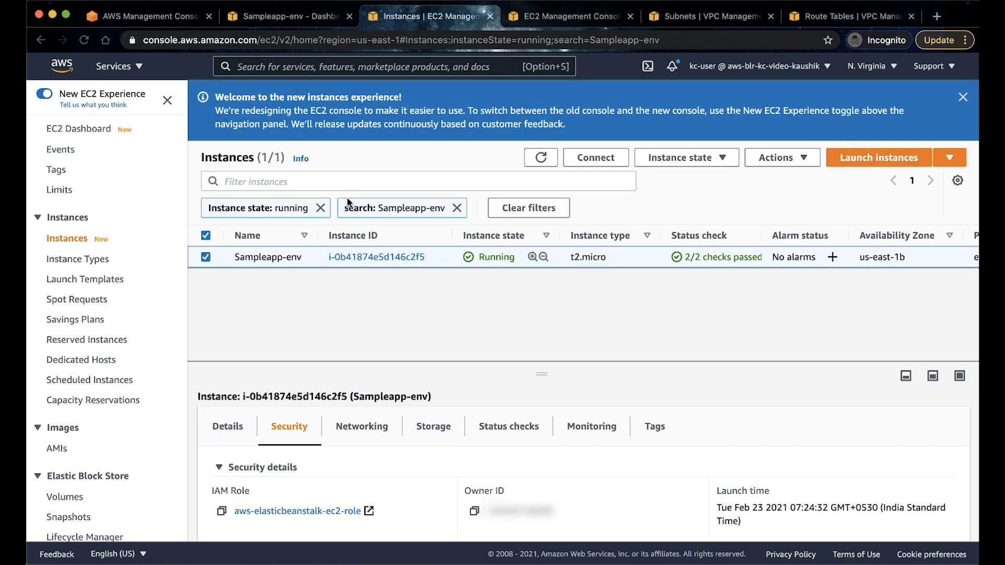
left_click(227, 427)
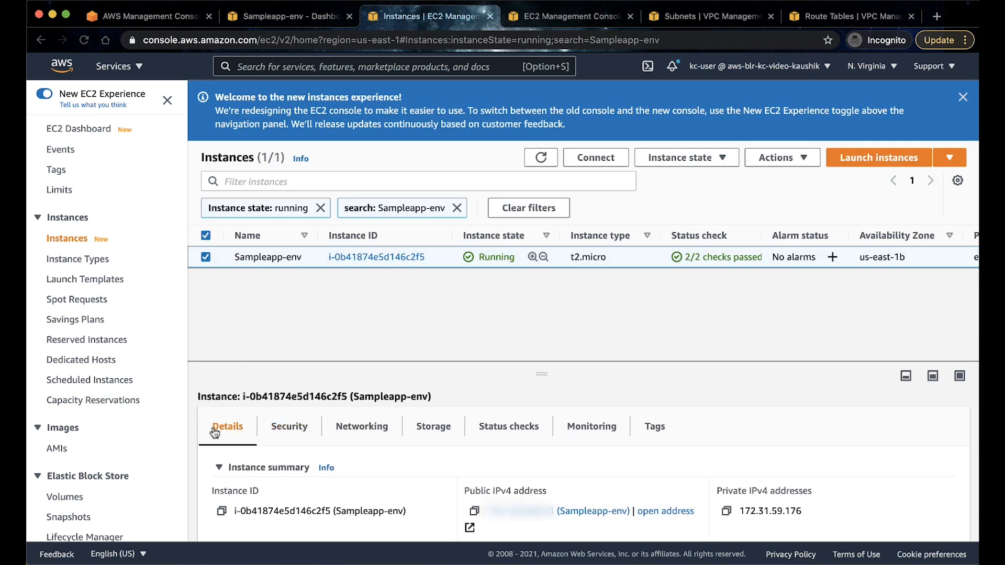
scroll("down", 3)
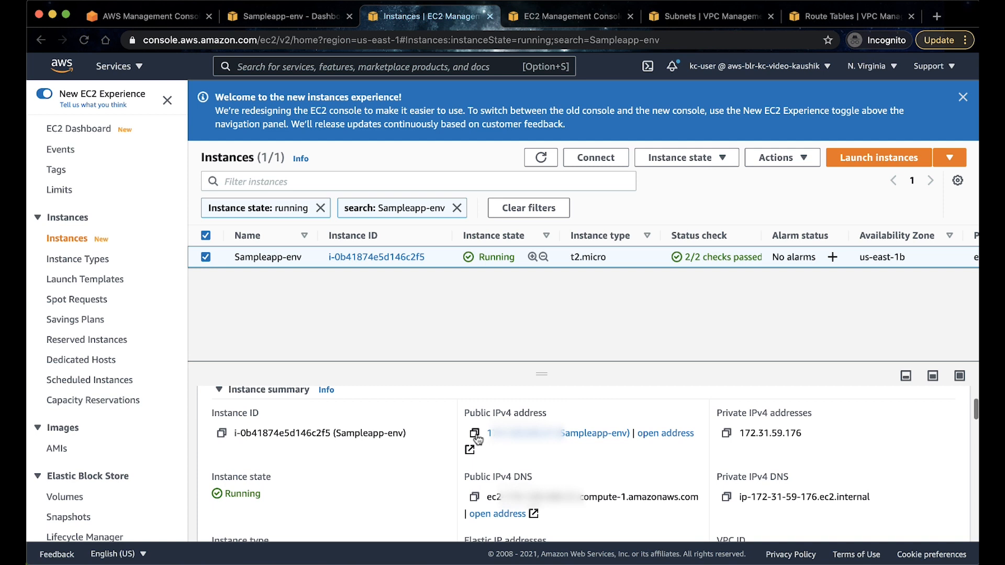
left_click(473, 433)
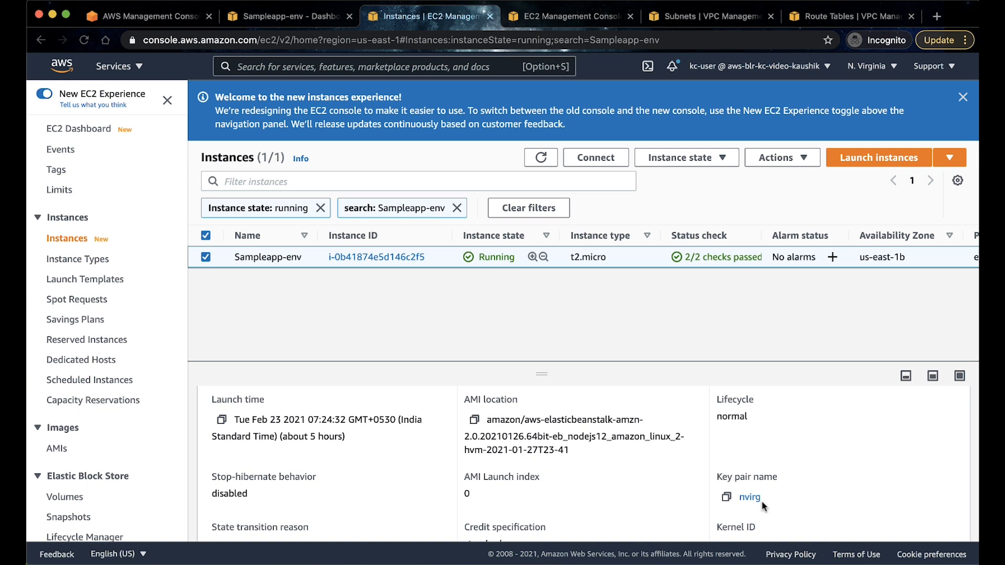
left_click(291, 16)
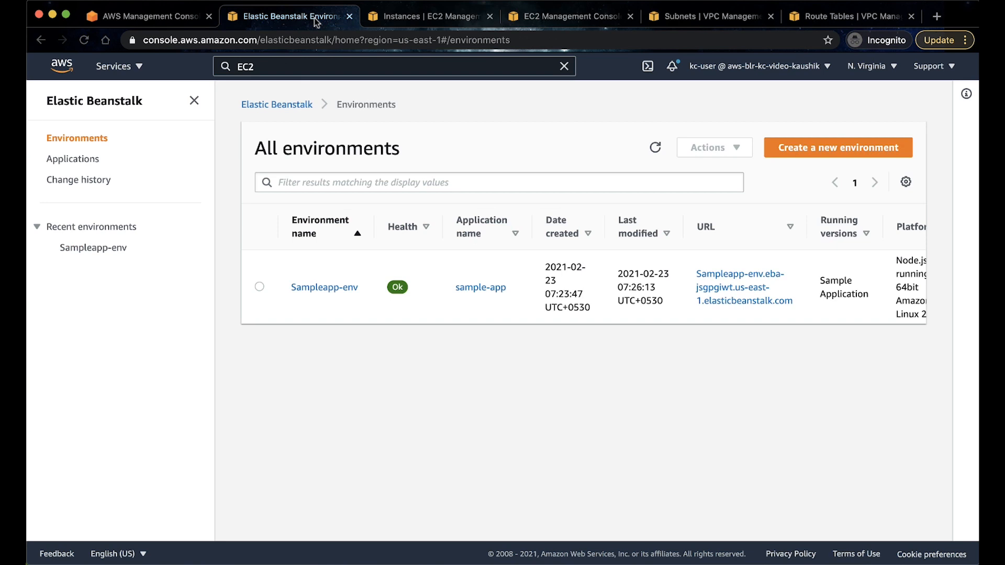
Check Sampleapp-env's security configuration shows key pair nvirg, then cancel without changes.
left_click(323, 287)
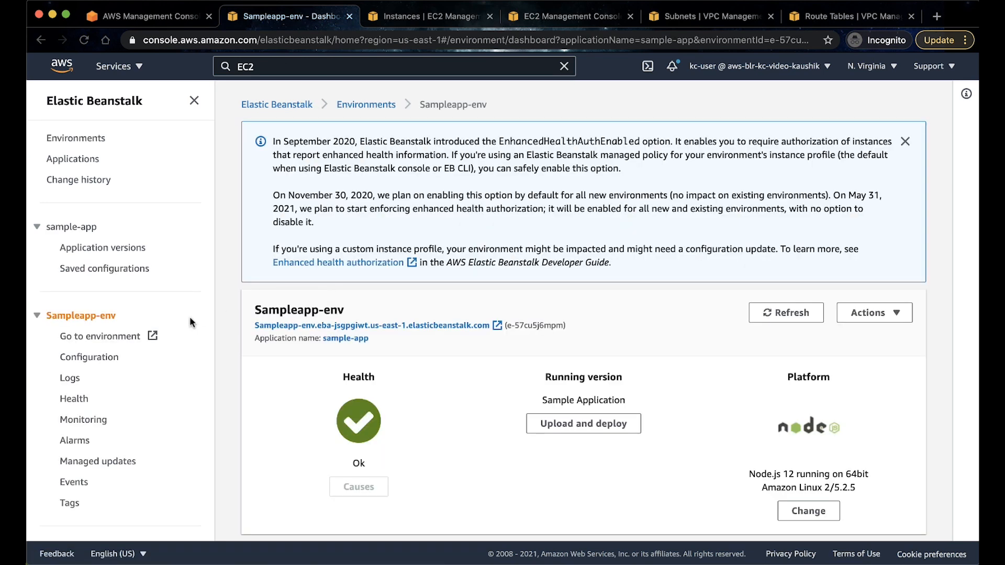
left_click(90, 358)
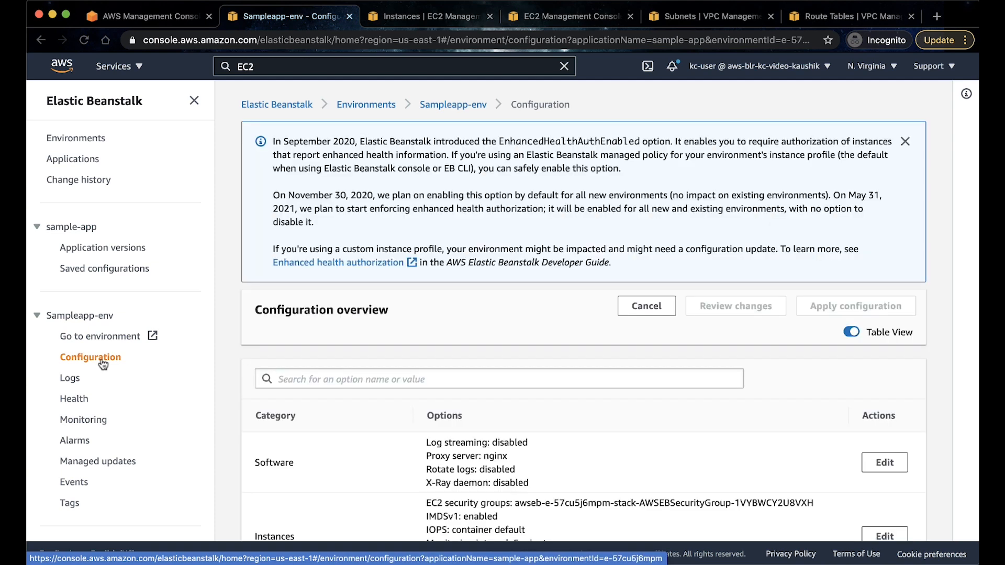
scroll("down", 3)
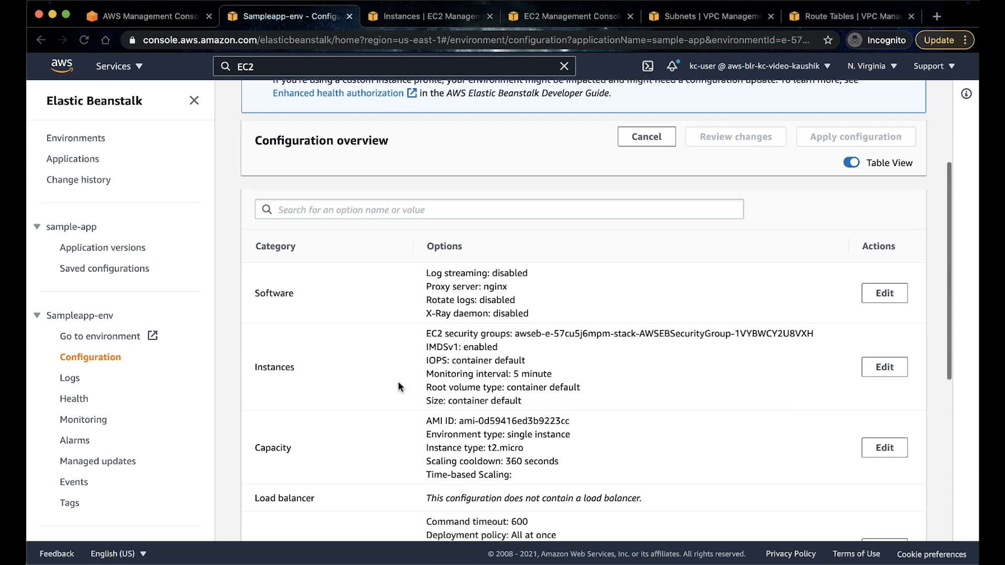
scroll("down", 3)
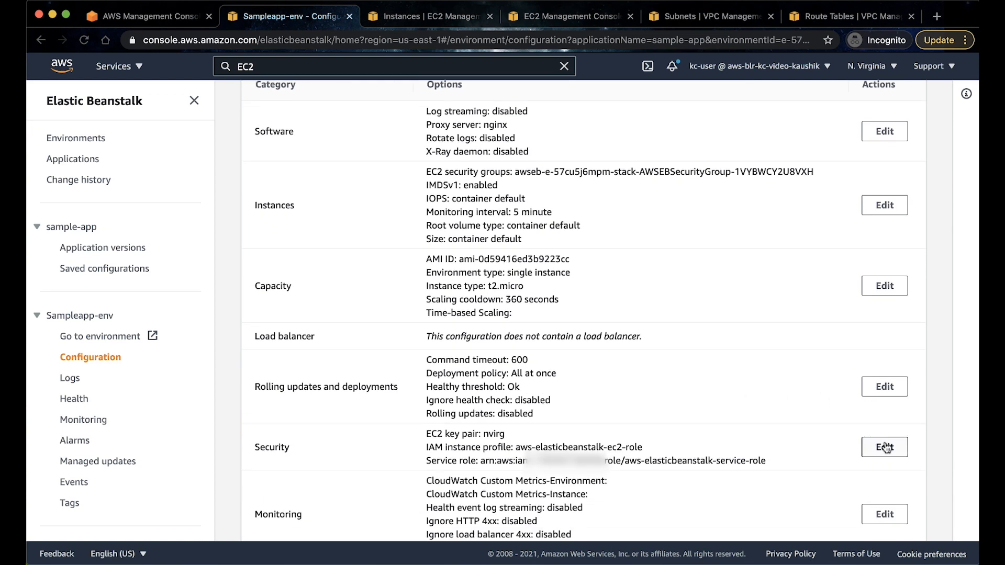
left_click(884, 447)
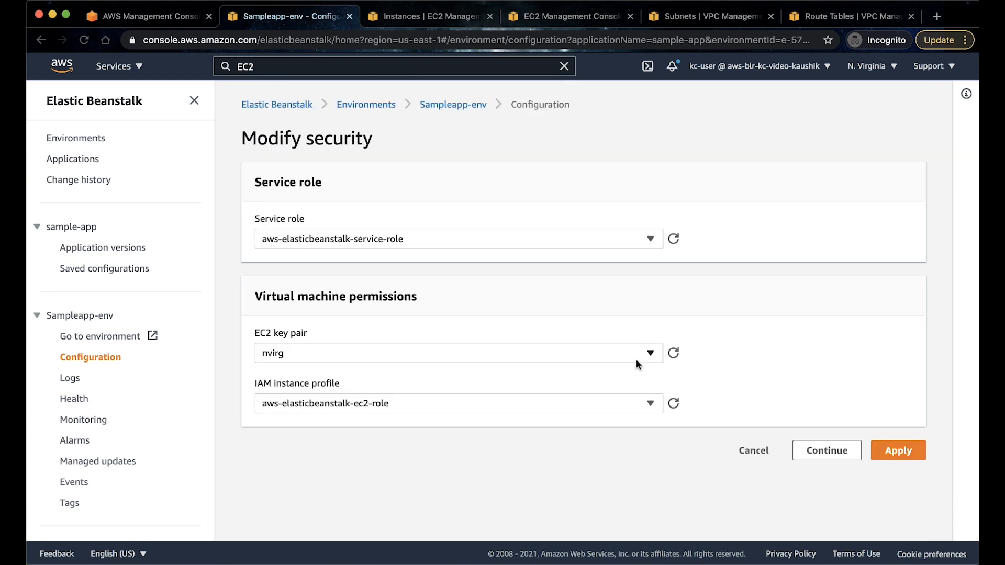
mouse_move(624, 375)
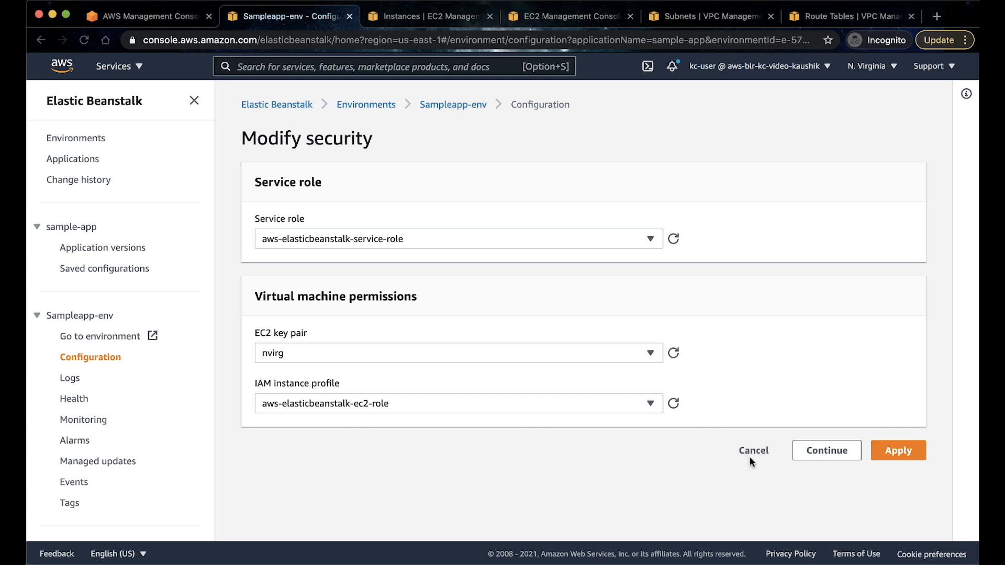
left_click(754, 450)
type("ssh -i n")
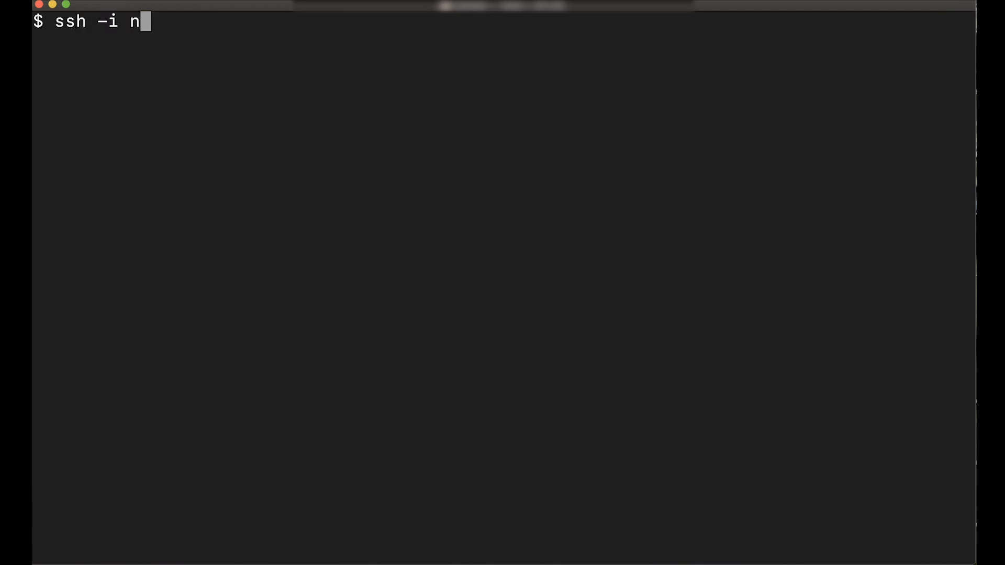
Connect with ssh -i nvirg.pem ec2-user@<public IP> to the instance from Terminal.
type("virg.pem ec2-user@")
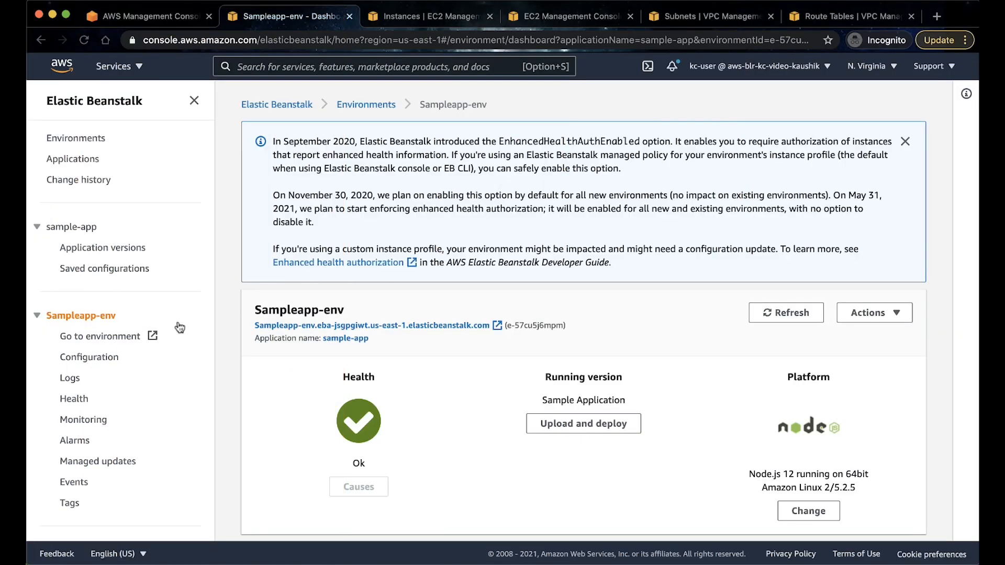
View Sampleapp-env's Monitoring graphs for health, CPU utilization and network in/out.
left_click(84, 418)
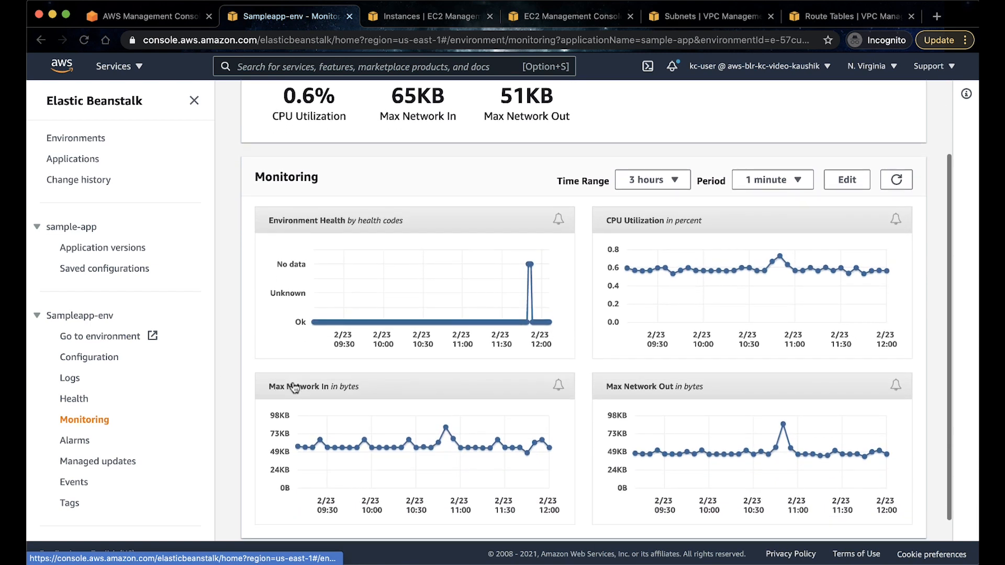
mouse_move(812, 280)
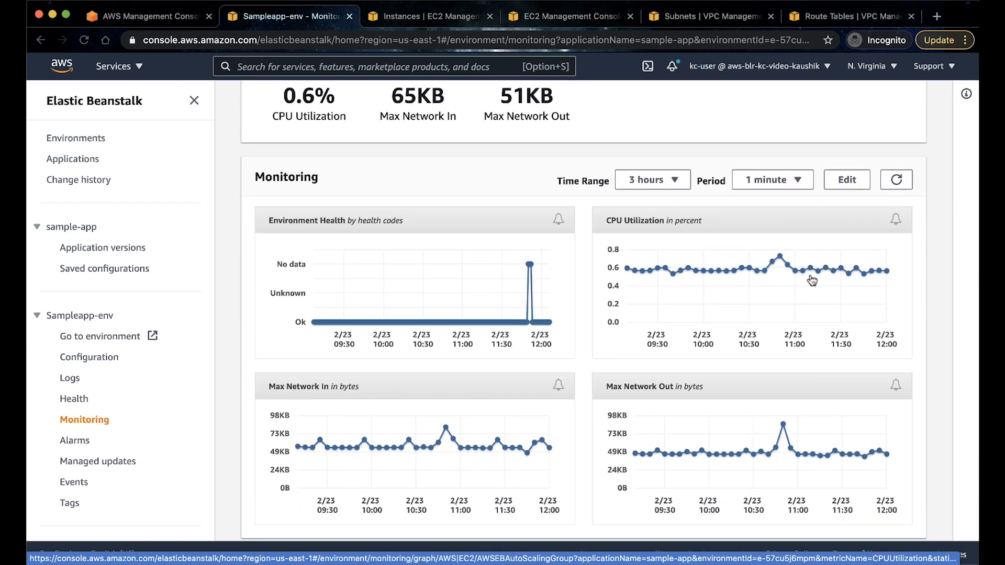